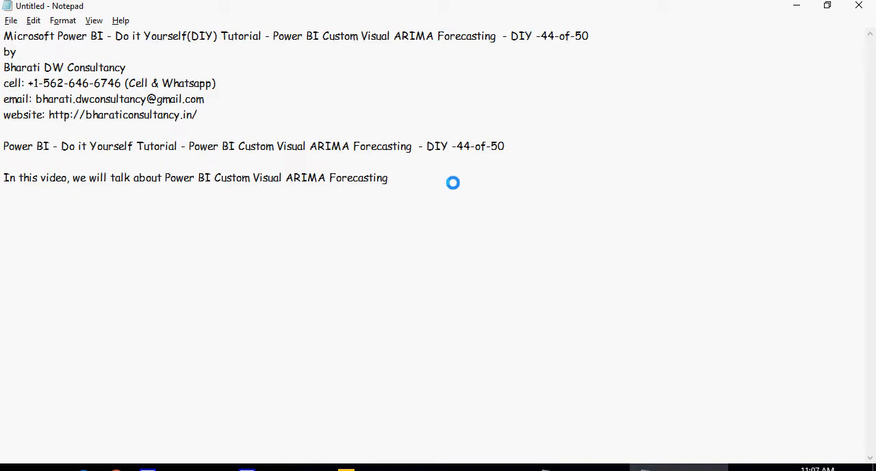
# Write step 1: use the same PBIX file as in the previous Power BI & R Visuals video
pyautogui.write('1- Use the same PBIX file, as used in the previous video - Power BI & R Visuals')
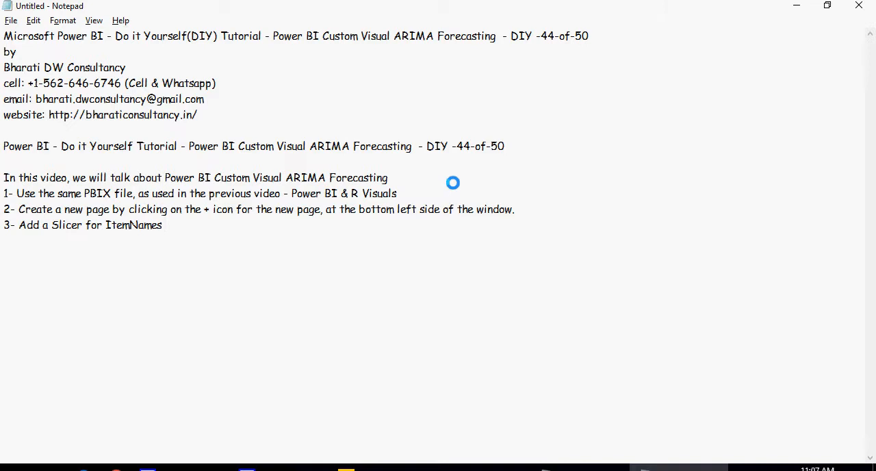
pyautogui.write('" "')
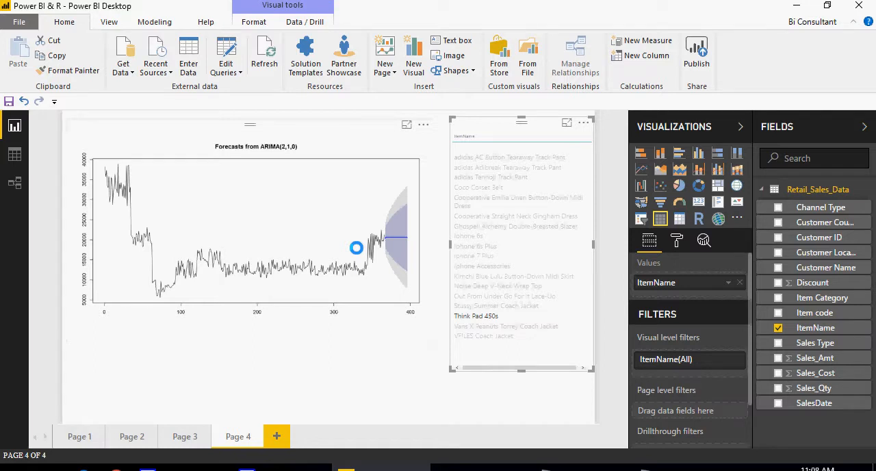
# Add blank Page 5, discard a stray ItemName visual, and copy the ItemName slicer from Page 4
pyautogui.click(277, 435)
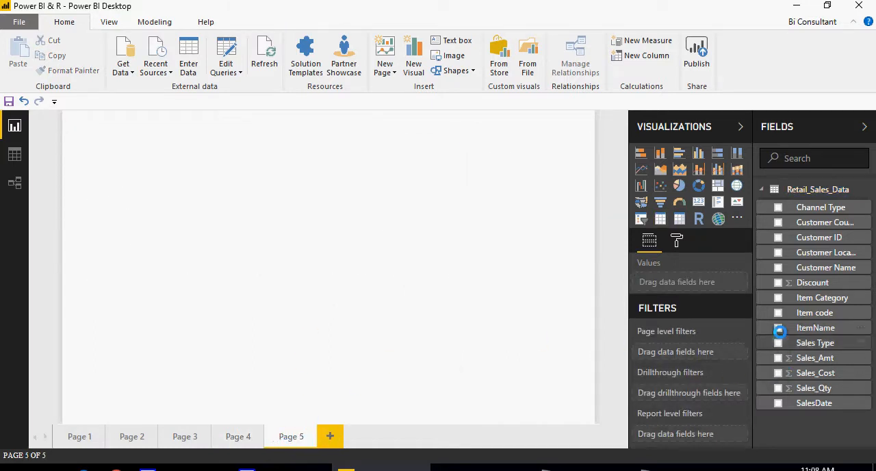
pyautogui.click(777, 327)
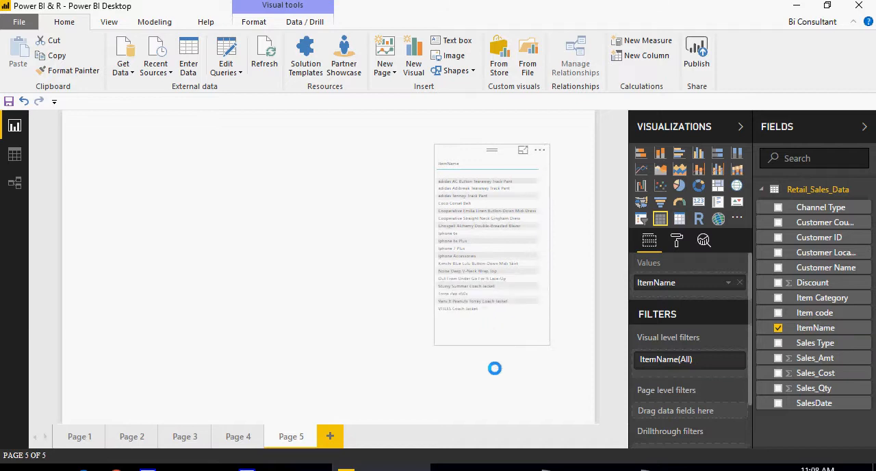
pyautogui.click(539, 150)
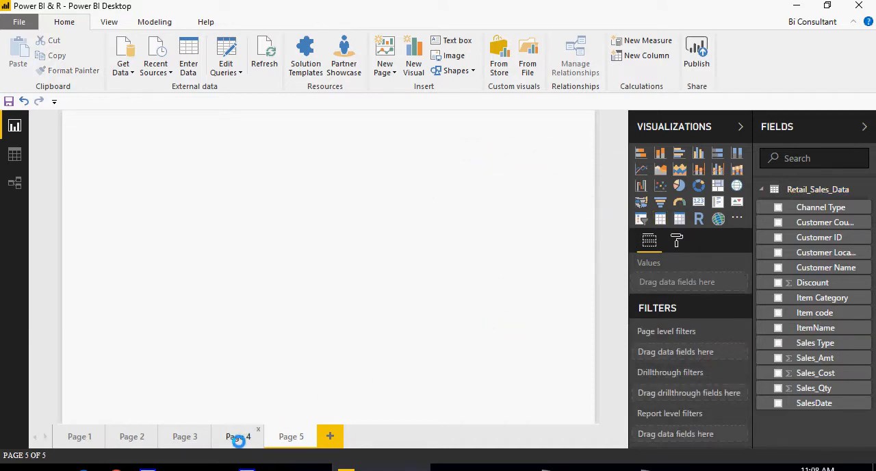
pyautogui.click(238, 435)
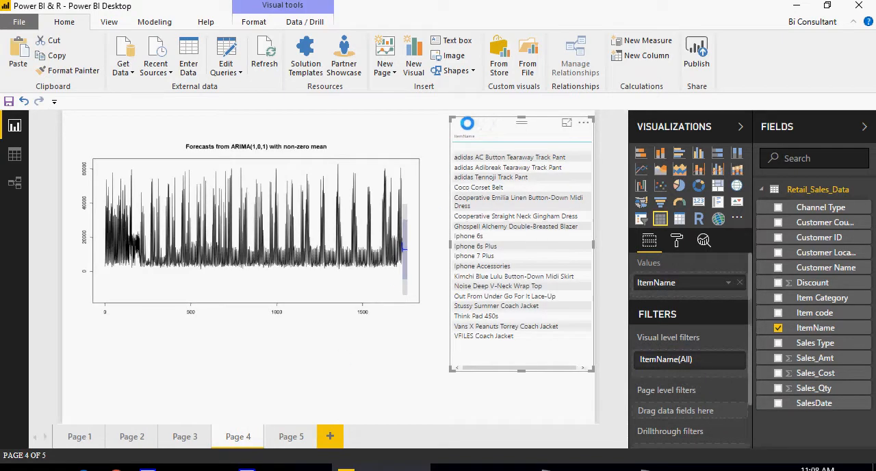
pyautogui.click(290, 435)
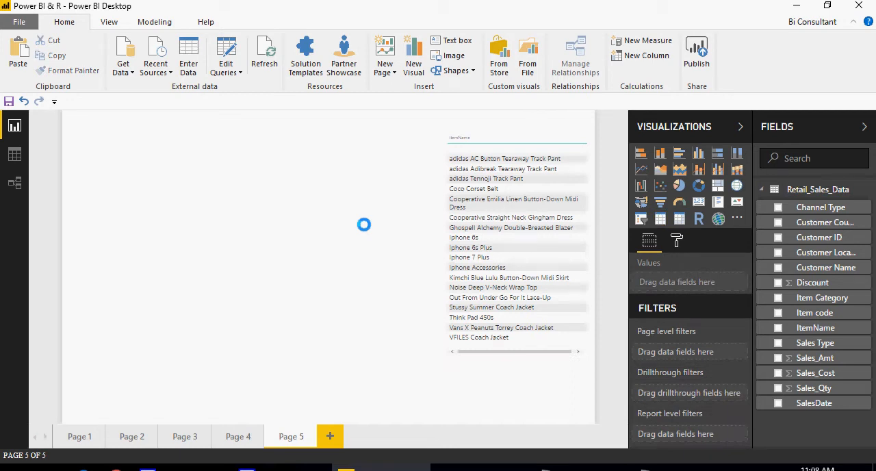
pyautogui.moveTo(736, 219)
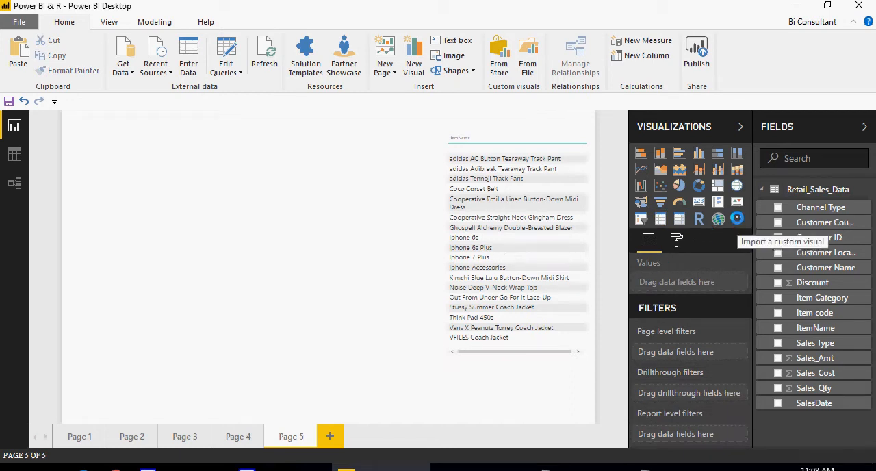
# From the marketplace's Advanced Analytics category, add the Forecasting with ARIMA visual to the report
pyautogui.click(736, 218)
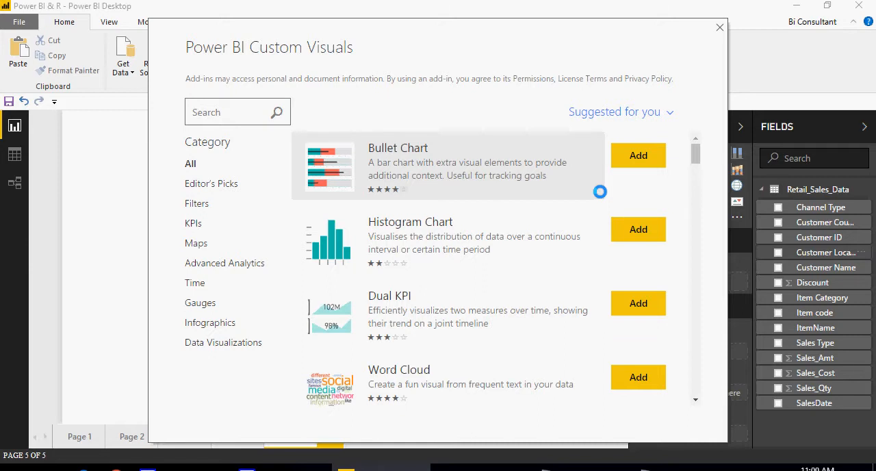
pyautogui.scroll(-3)
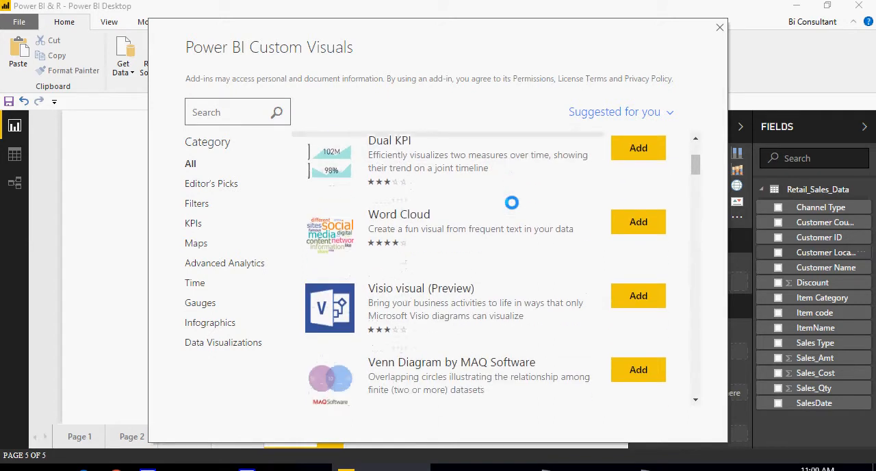
pyautogui.scroll(-3)
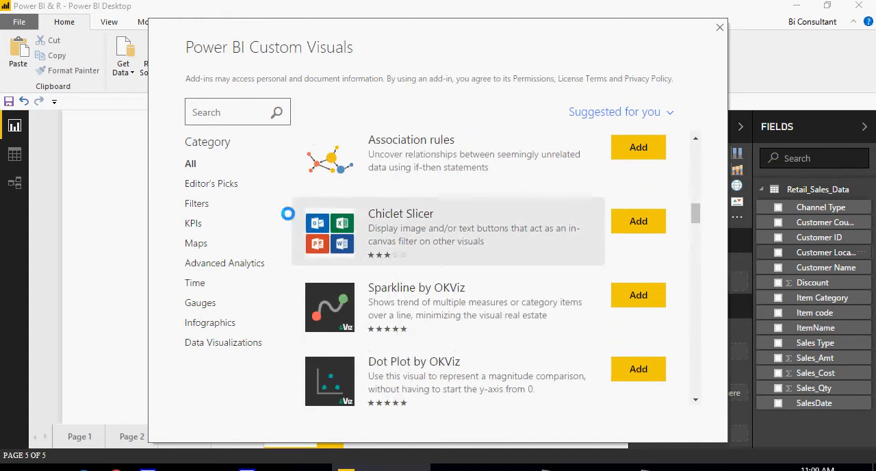
pyautogui.moveTo(227, 260)
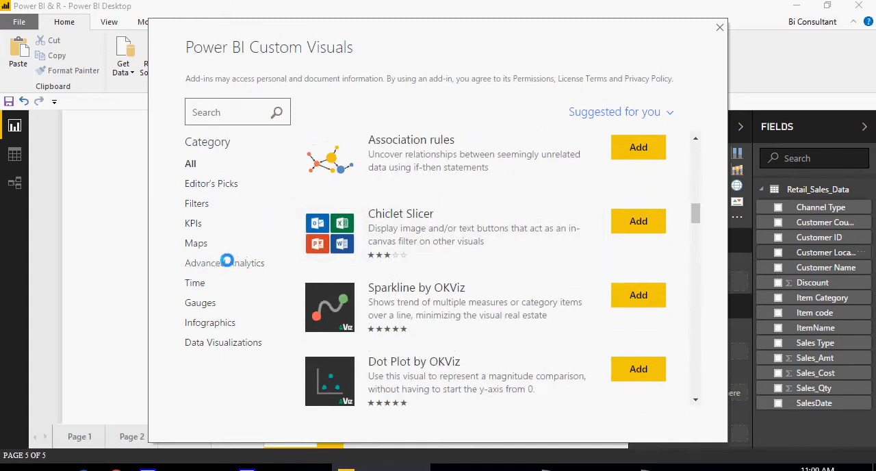
pyautogui.click(224, 262)
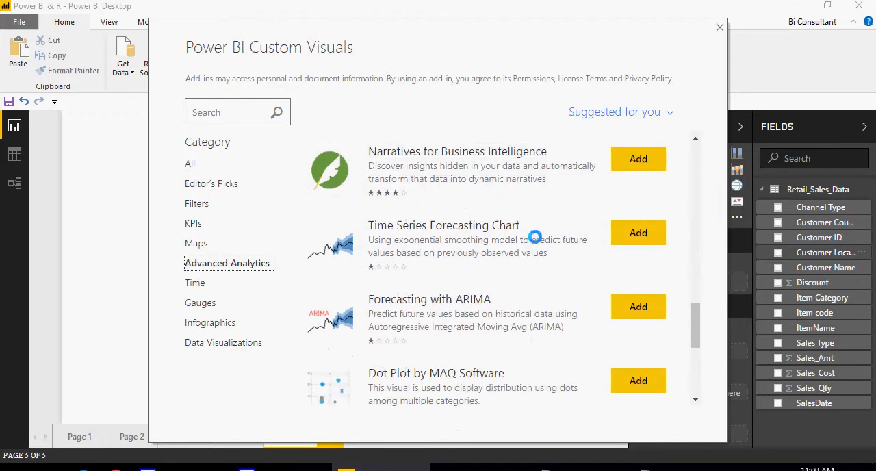
pyautogui.scroll(-3)
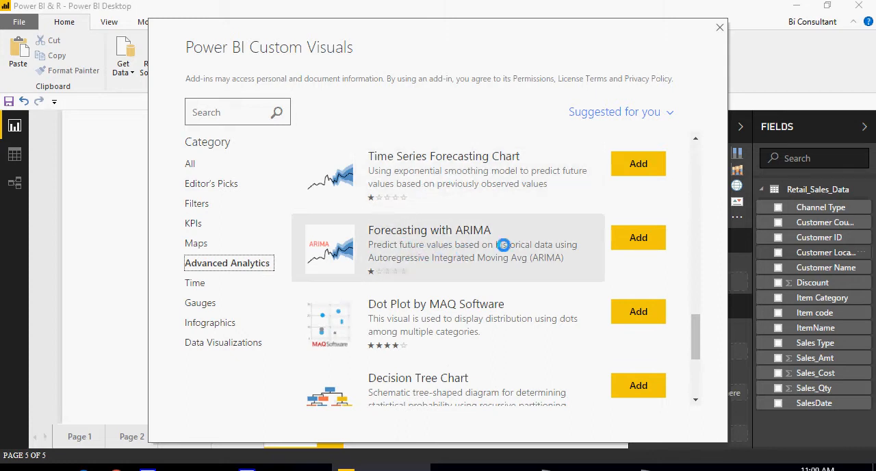
pyautogui.click(637, 238)
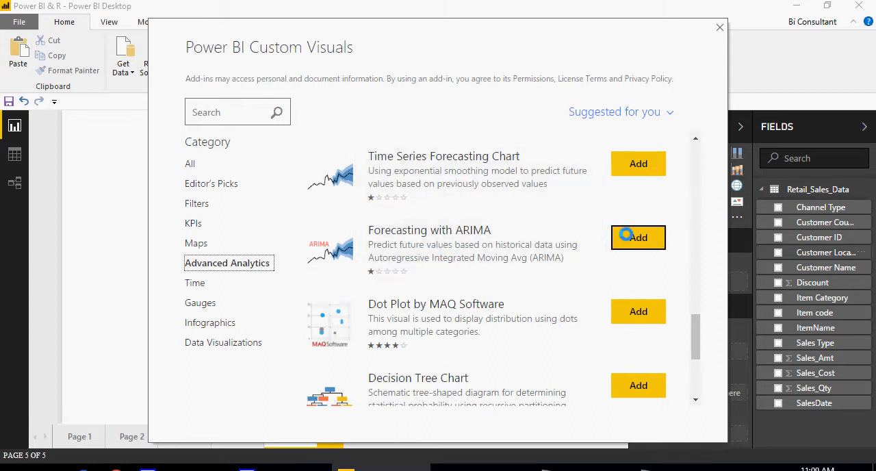
pyautogui.click(638, 237)
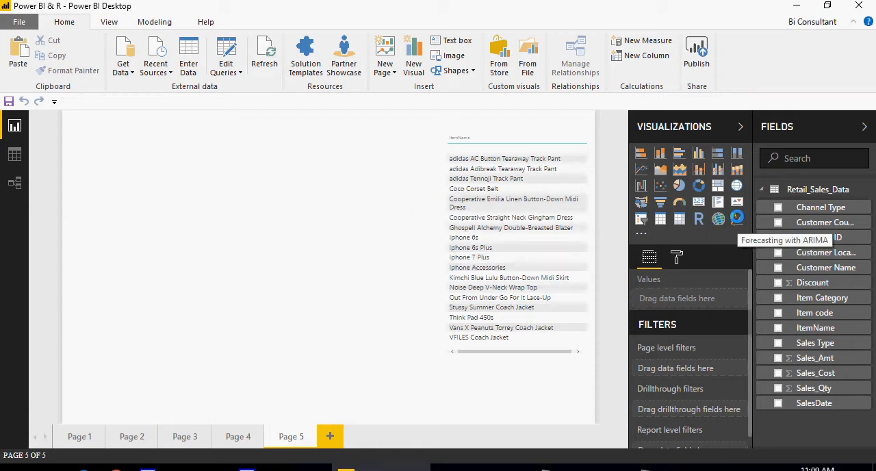
# Drop a Forecasting with ARIMA visual on Page 5 and enlarge it beside the slicer
pyautogui.click(736, 217)
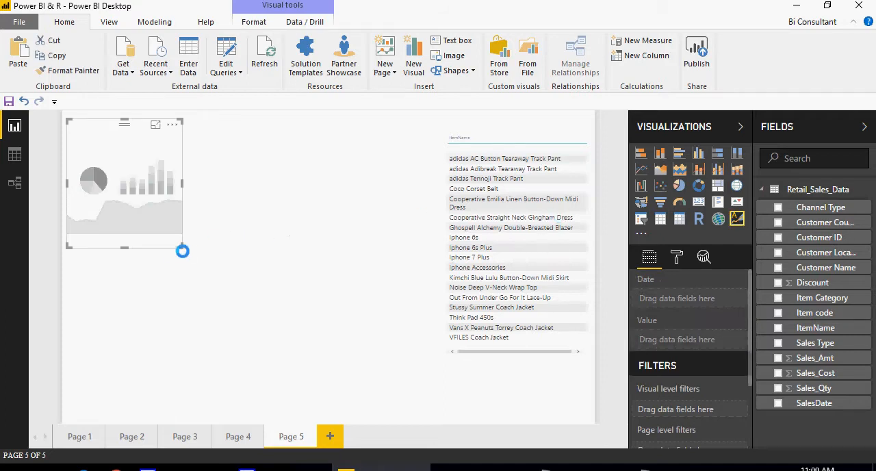
pyautogui.moveTo(182, 250); pyautogui.dragTo(430, 362)
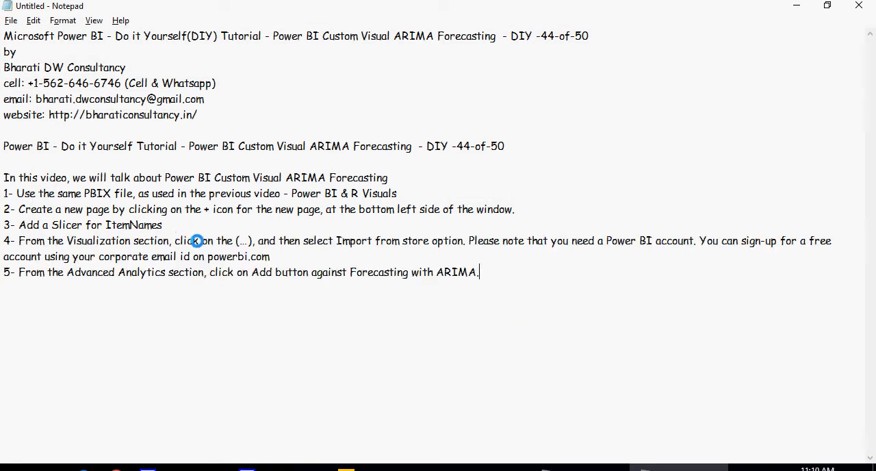
pyautogui.moveTo(257, 244)
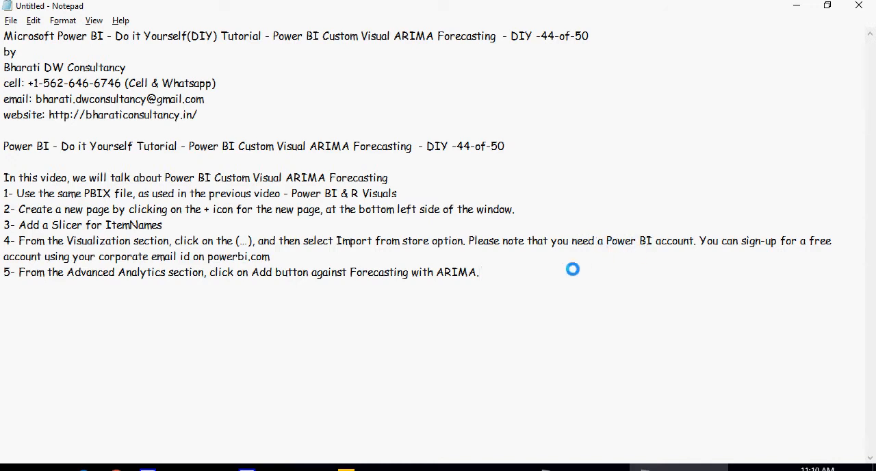
pyautogui.moveTo(180, 273)
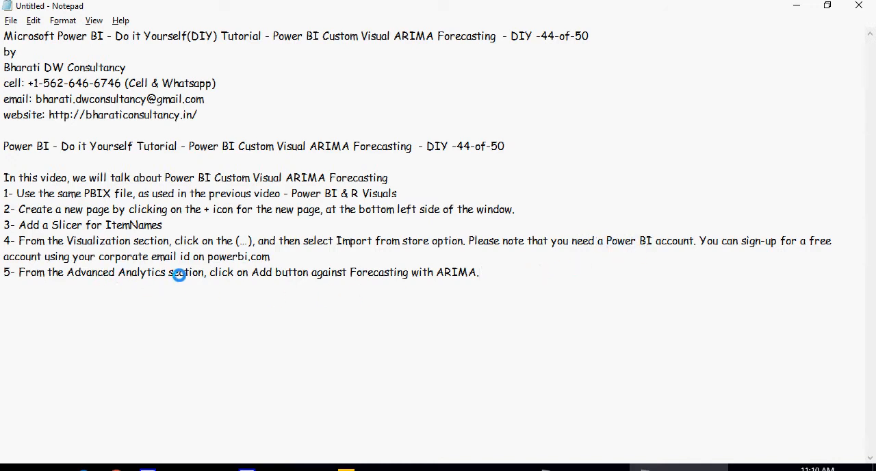
pyautogui.moveTo(356, 272)
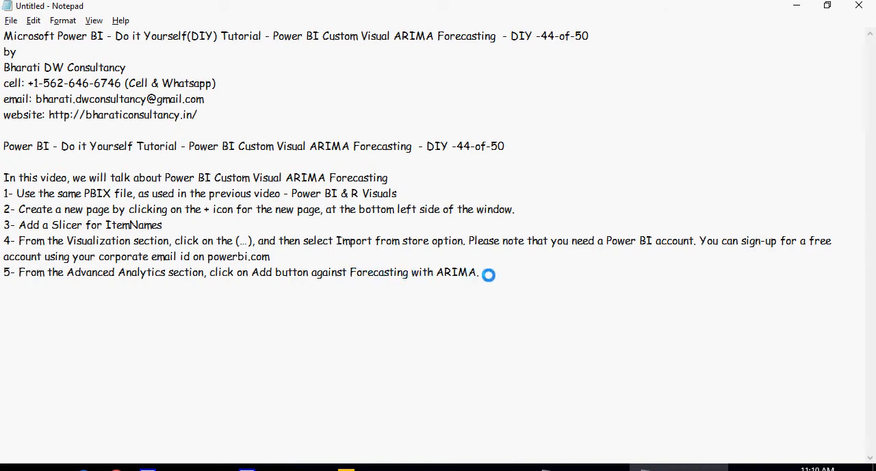
# Position the cursor after step 5 in the notes to continue writing step 6
pyautogui.click(479, 272)
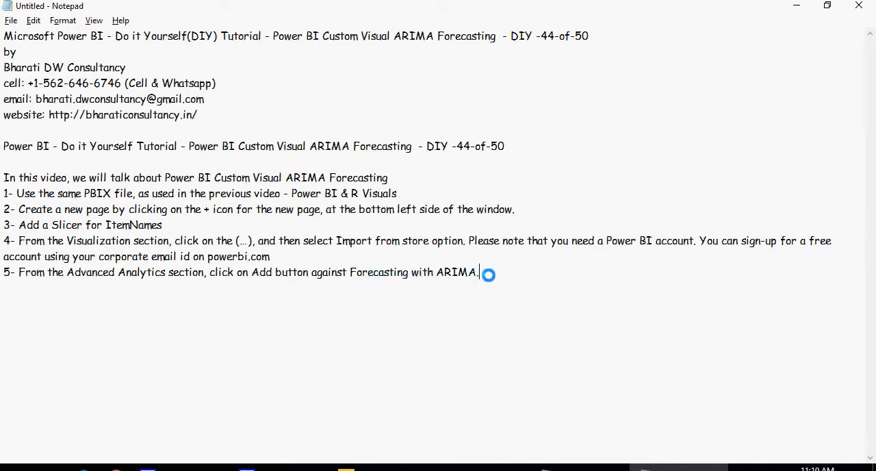
pyautogui.moveTo(468, 304)
pyautogui.write('6- You will see an additional visual appearing in the Visualizations section.')
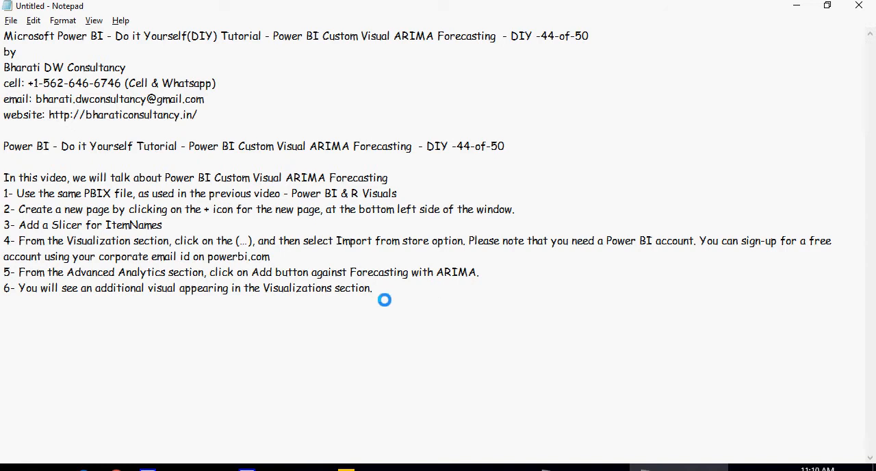
pyautogui.moveTo(397, 314)
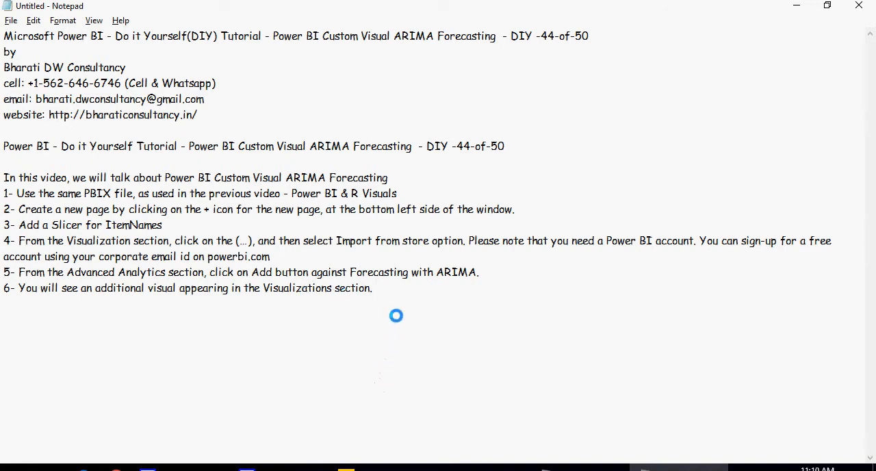
pyautogui.moveTo(484, 424)
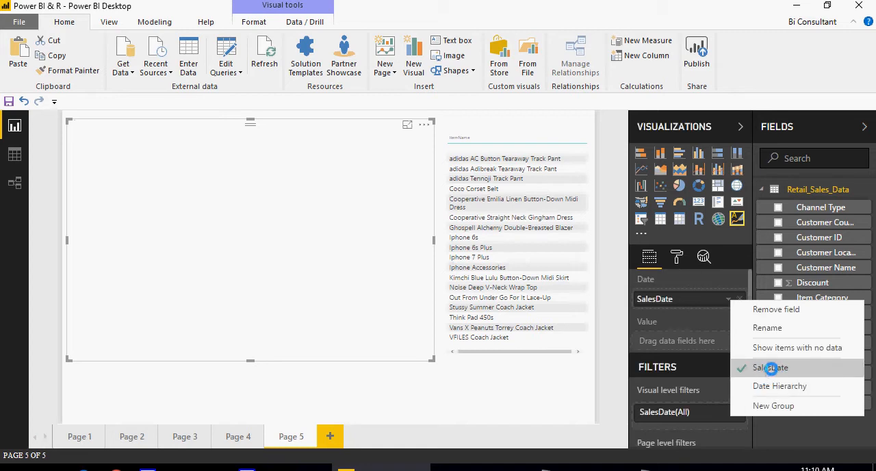
# Switch the Date well from the SalesDate hierarchy to plain SalesDate
pyautogui.click(769, 367)
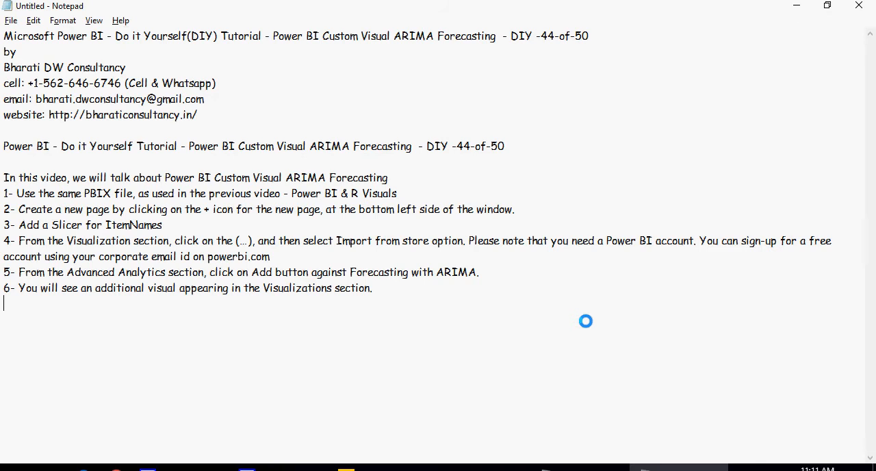
# Write step 7 on dragging SalesDate and Sales_Amt into the visual, plus 'Please be patient, it may take a few minutes to load.'
pyautogui.write('7- Click on the Forecasting with ARIMA visual, and then drag and drop the SalesDate in the Date section of the visual, and the Sales_Amt in the values section.')
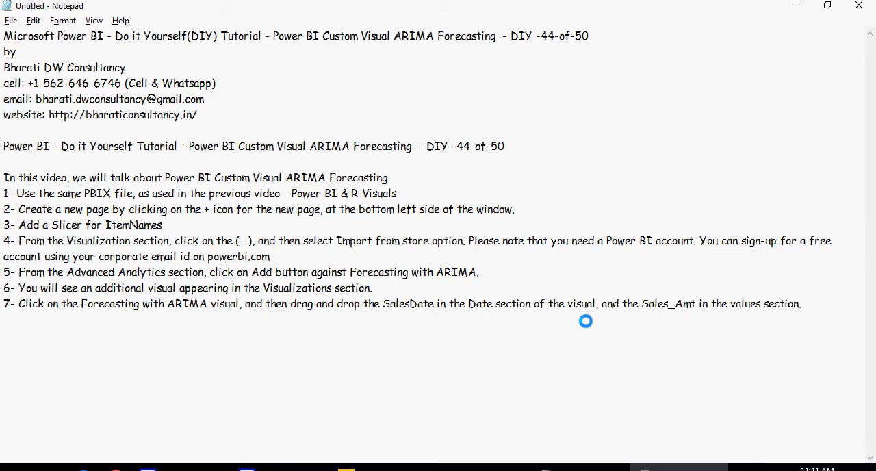
pyautogui.moveTo(293, 309)
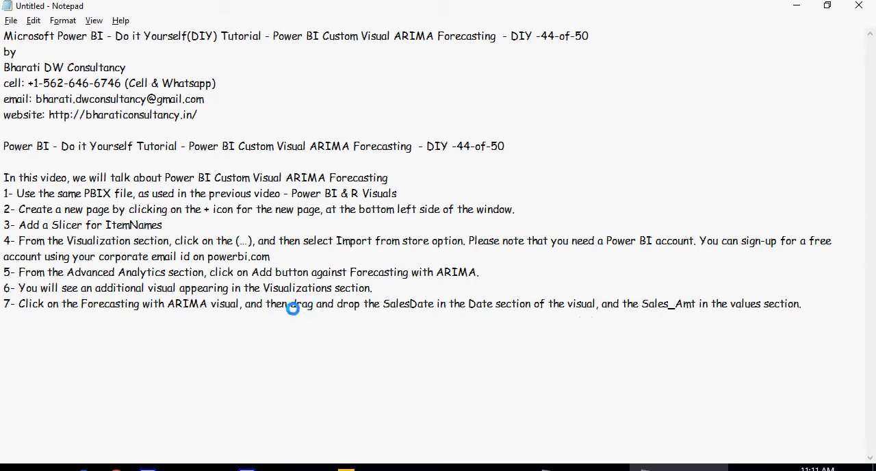
pyautogui.moveTo(505, 308)
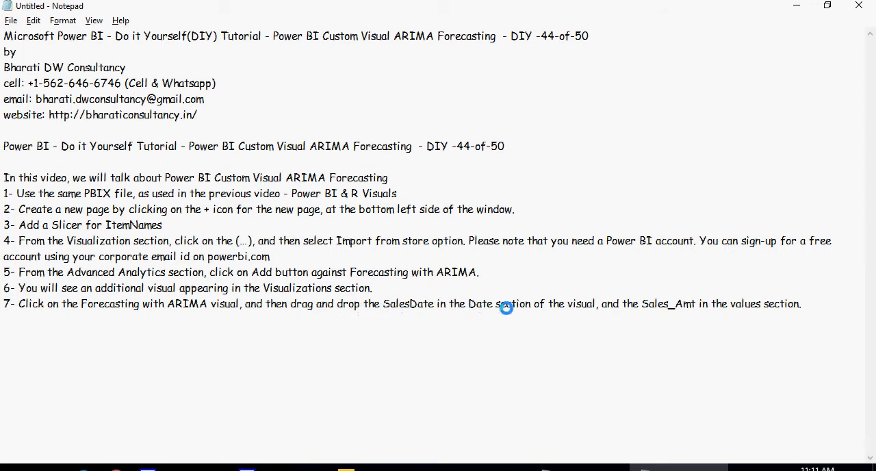
pyautogui.moveTo(583, 306)
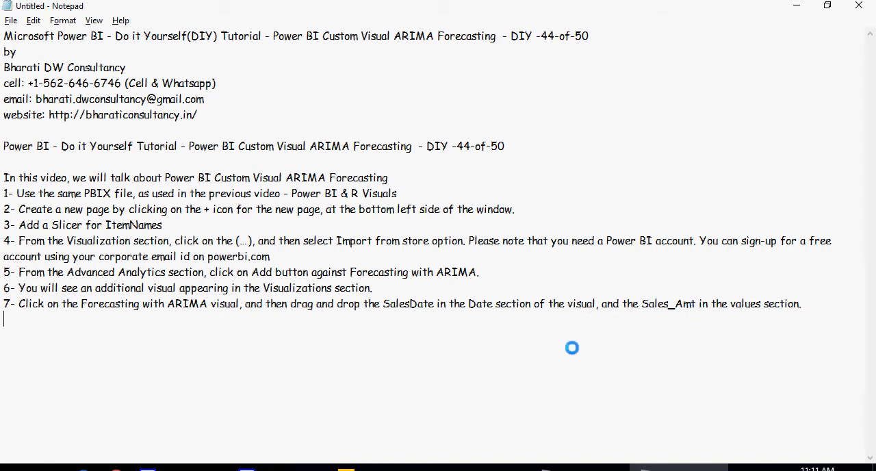
pyautogui.write('Please be patient, it may take a few minutes to load.')
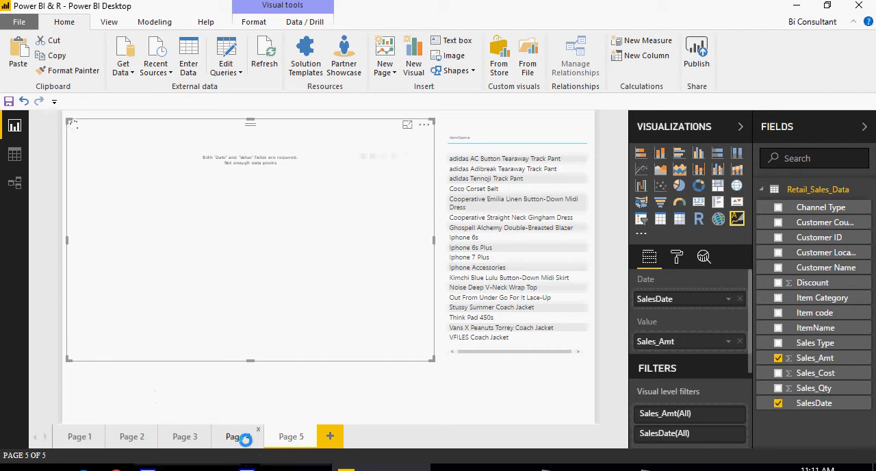
# Flip between Page 4's R forecast and Page 5's rendered ARIMA forecast of Sales_Amt to compare them
pyautogui.click(237, 435)
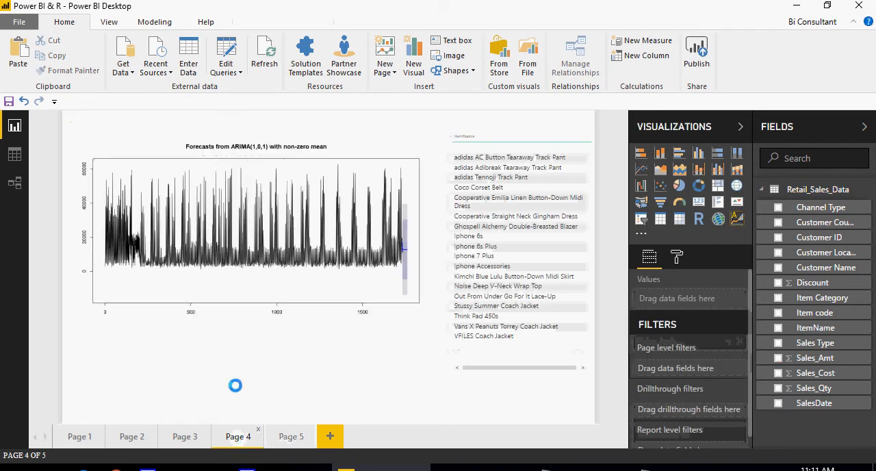
pyautogui.click(290, 436)
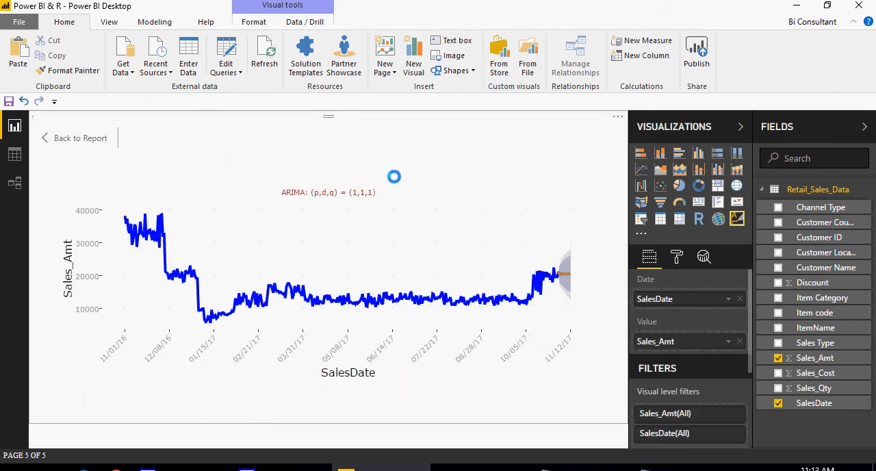
pyautogui.moveTo(566, 278)
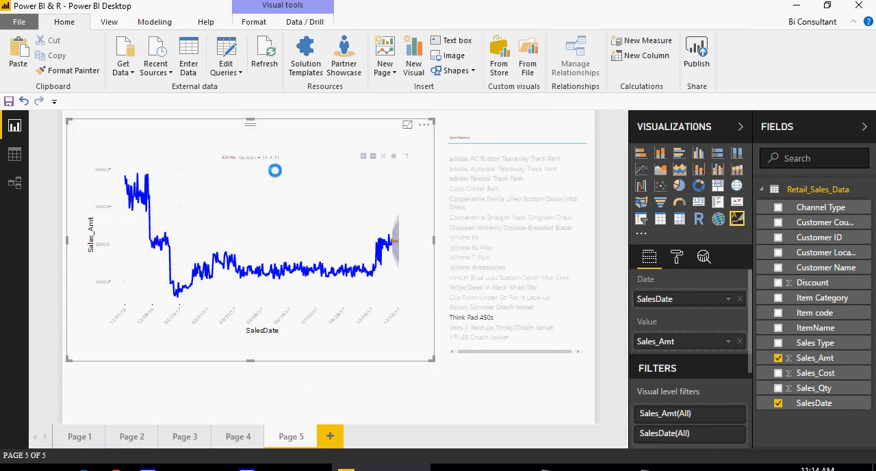
pyautogui.click(238, 435)
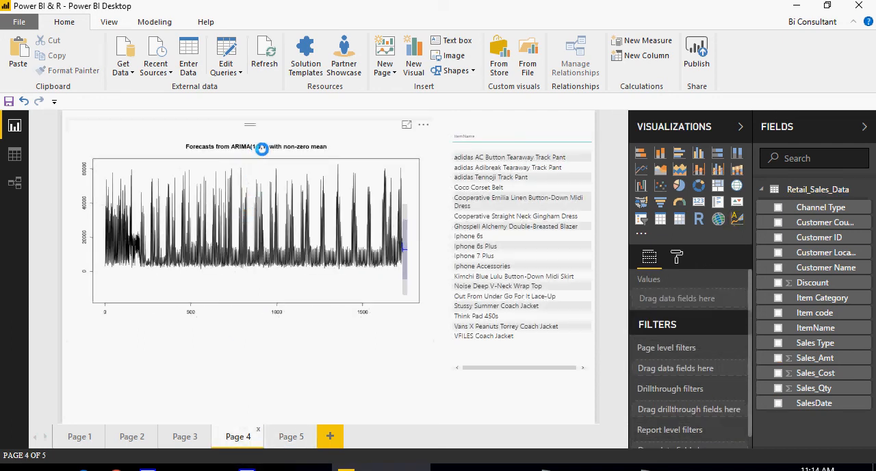
pyautogui.click(290, 435)
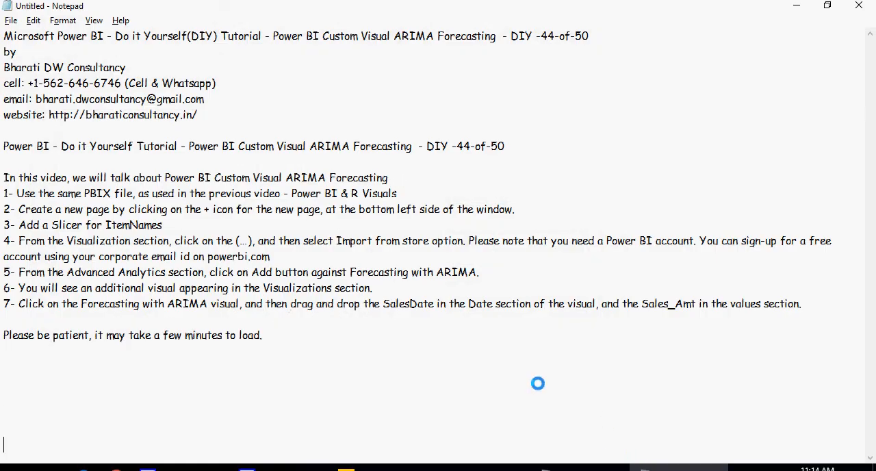
pyautogui.scroll(-3)
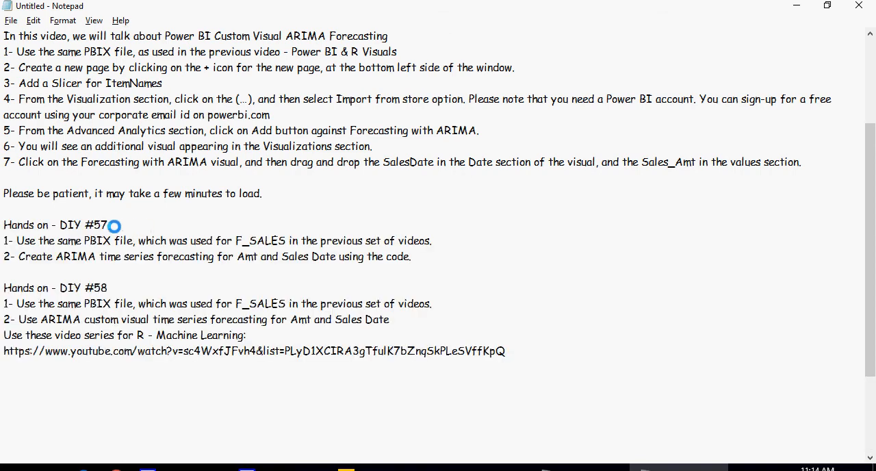
pyautogui.doubleClick(260, 241)
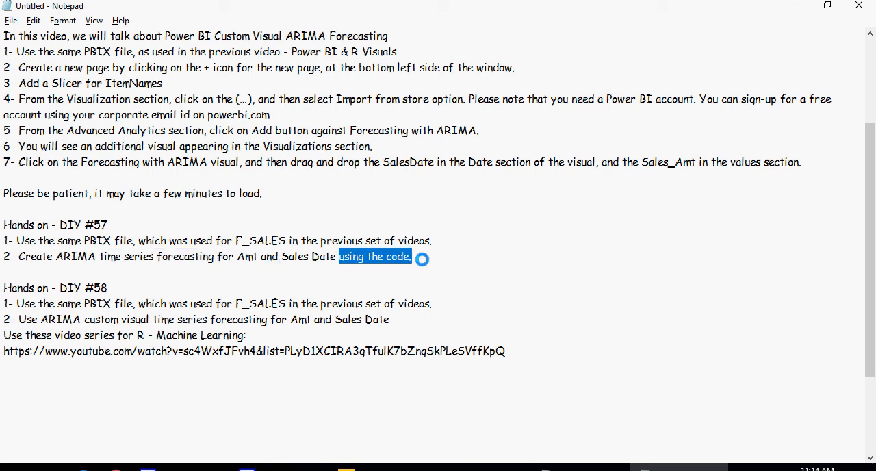
pyautogui.scroll(-3)
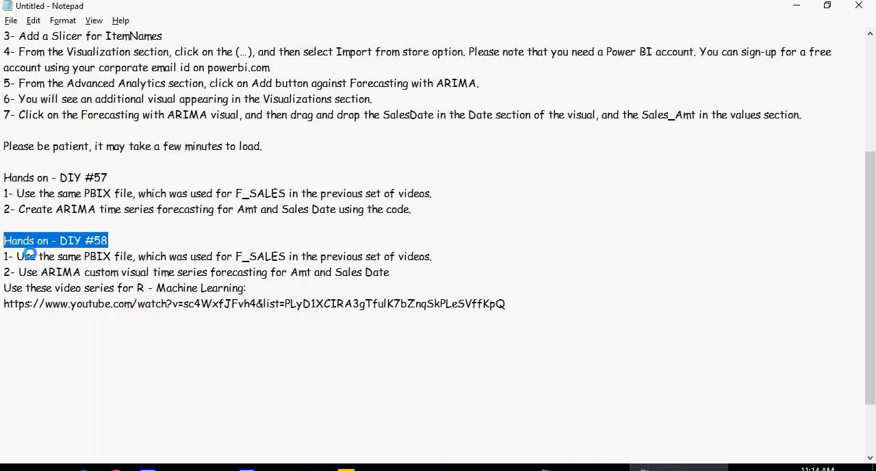
pyautogui.click(235, 256)
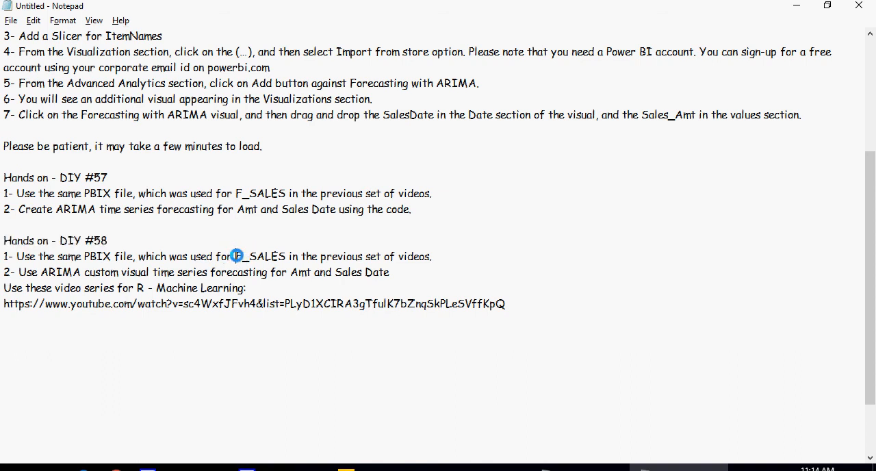
pyautogui.doubleClick(260, 254)
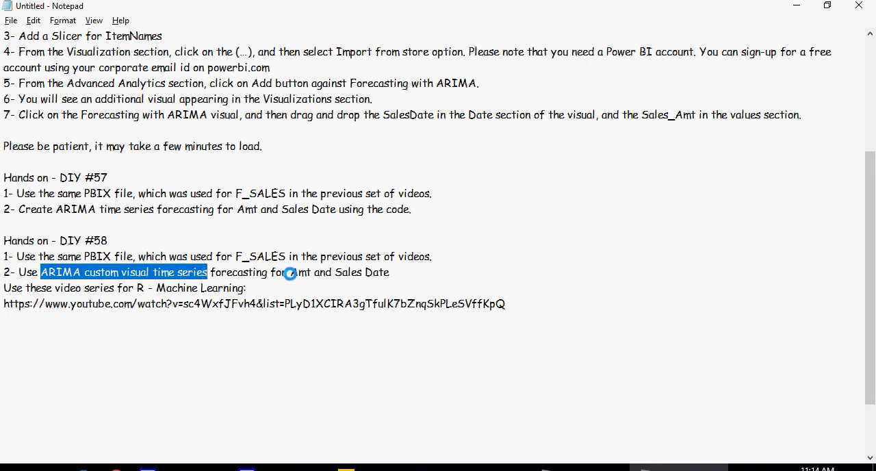
pyautogui.click(290, 271)
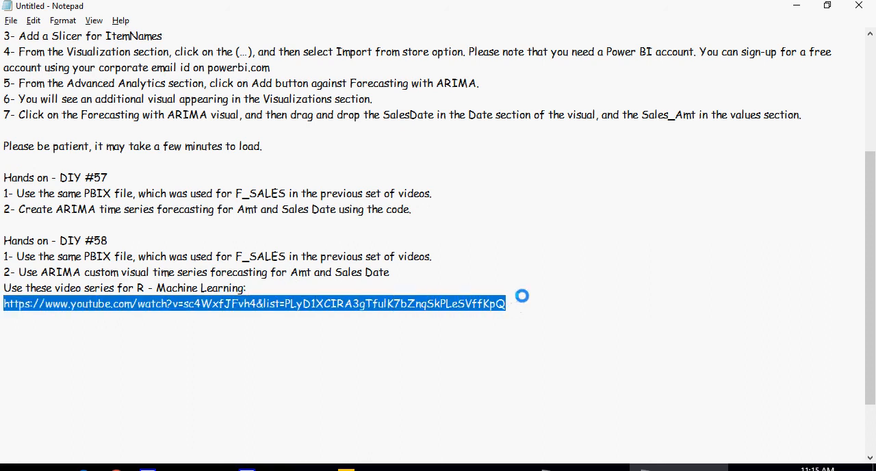
pyautogui.click(505, 304)
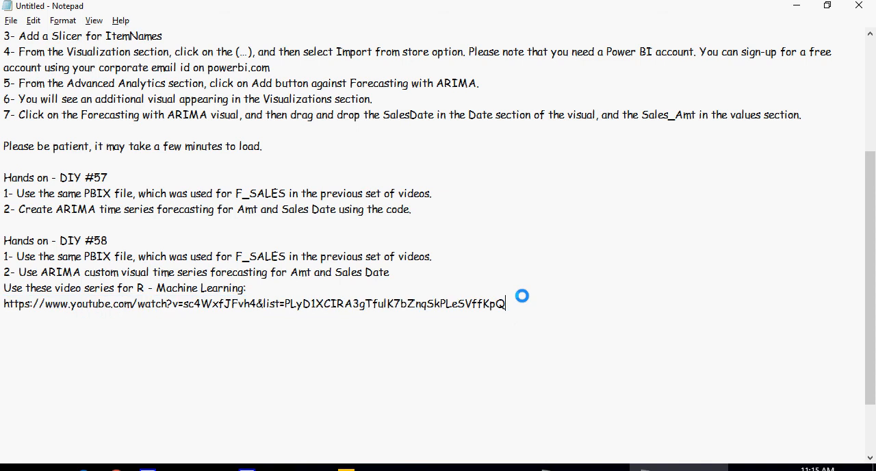